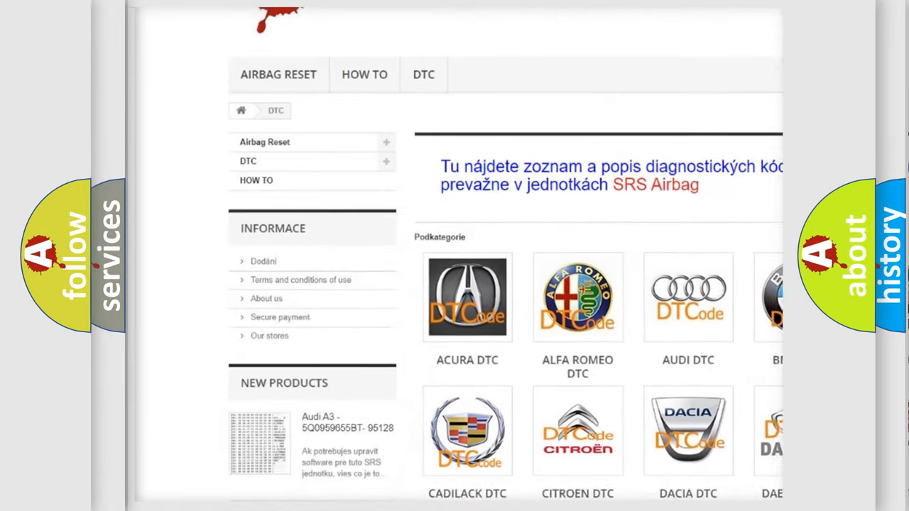
pyautogui.scroll(-3)
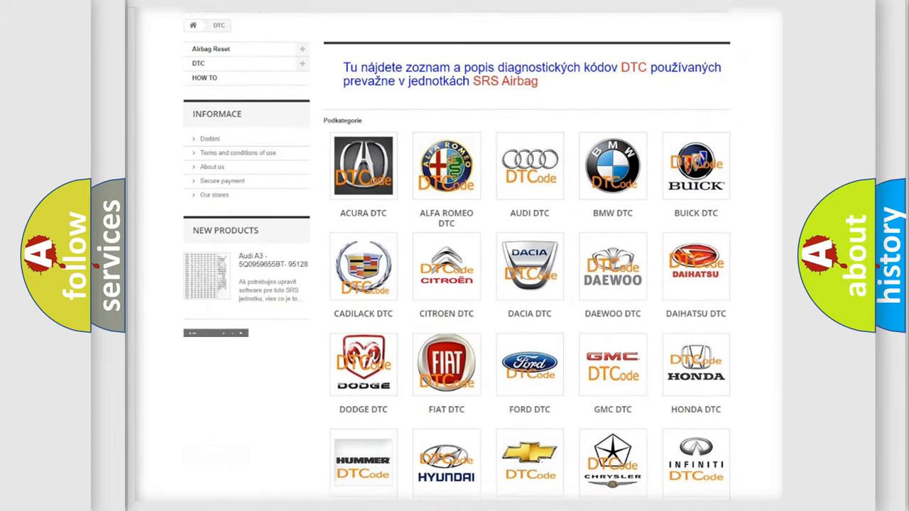
pyautogui.scroll(-3)
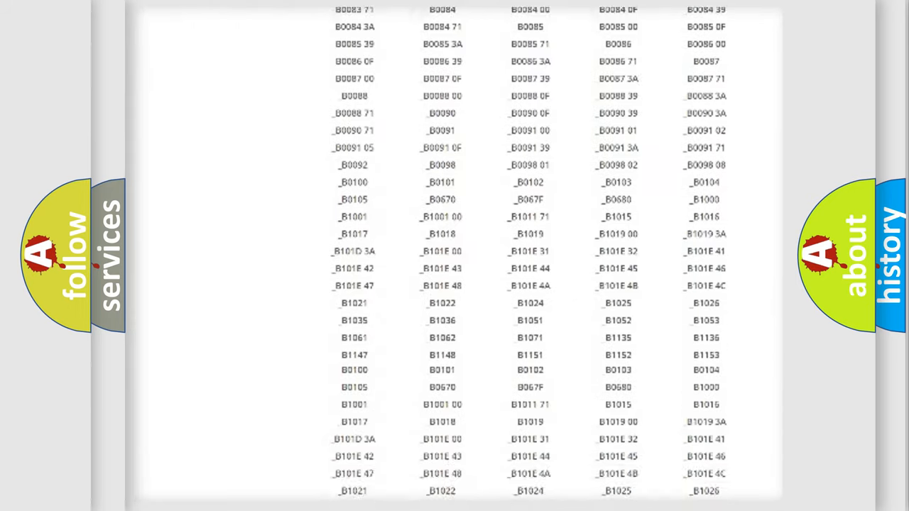
pyautogui.scroll(3)
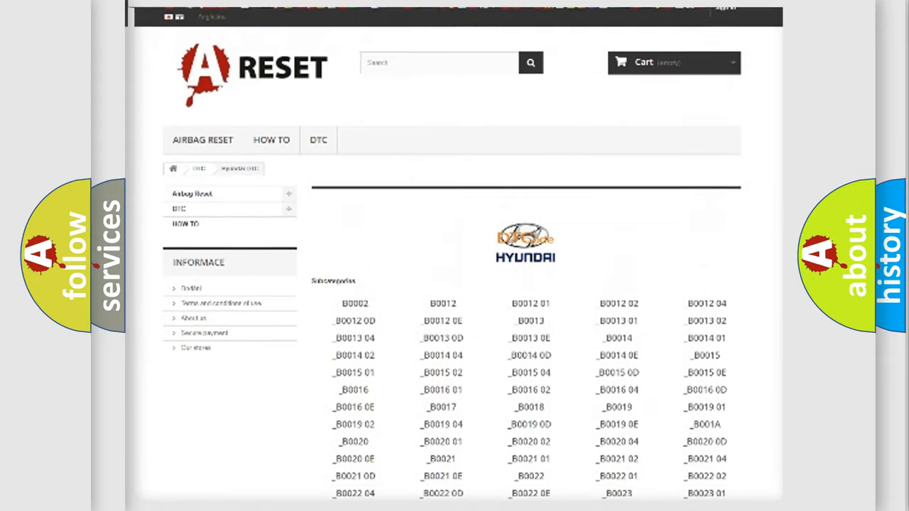